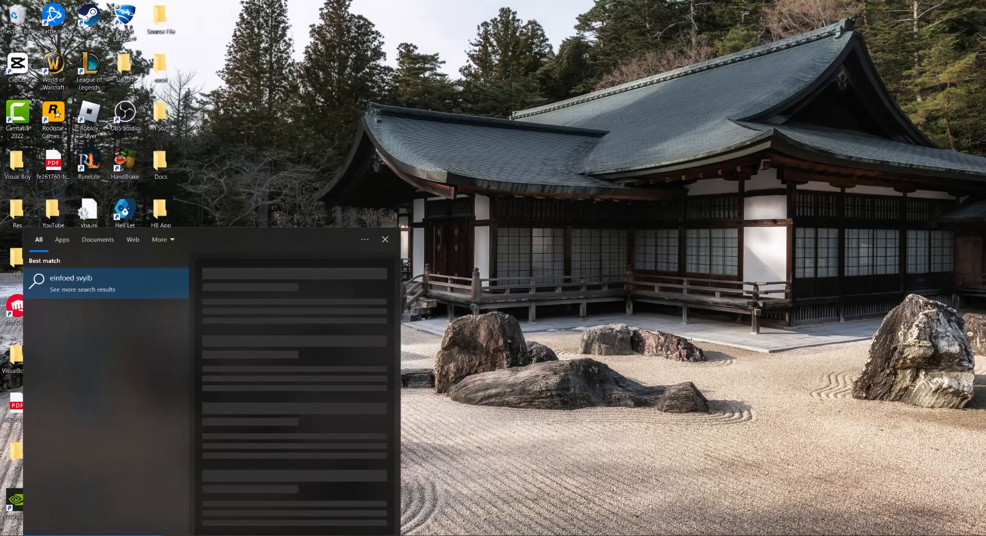
# Step: Search 'windows activation' and choose 'See if Windows is activated'
pyautogui.write('wind')
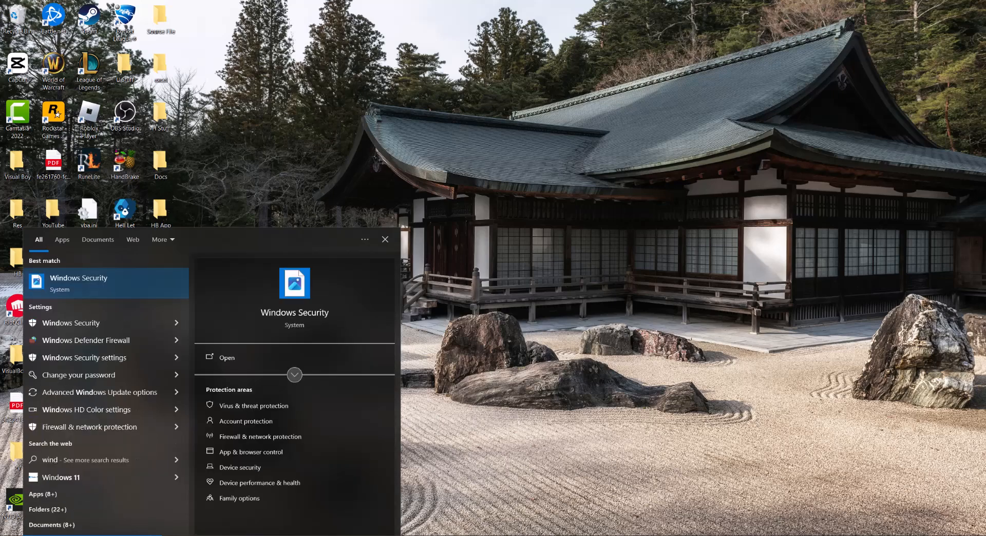
pyautogui.write('windows activation')
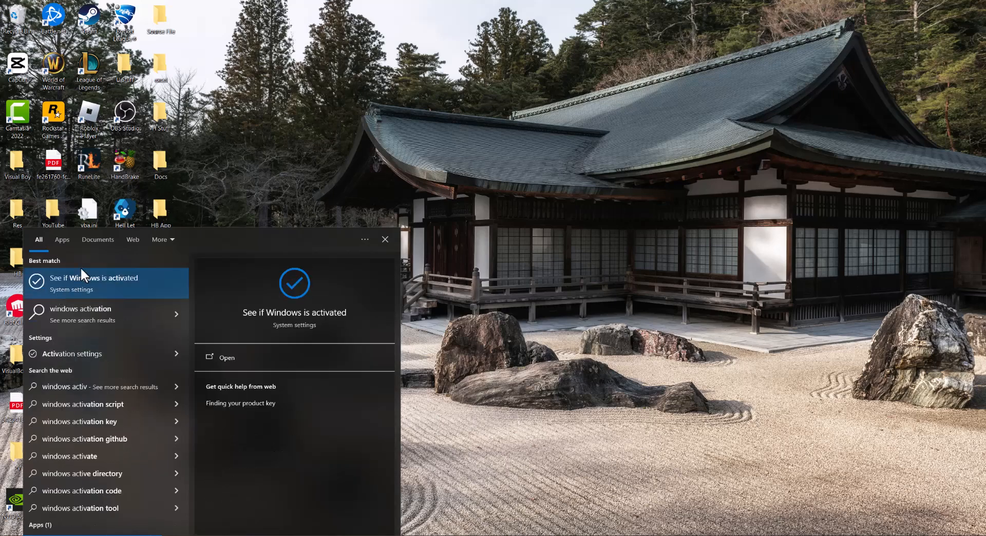
pyautogui.click(93, 283)
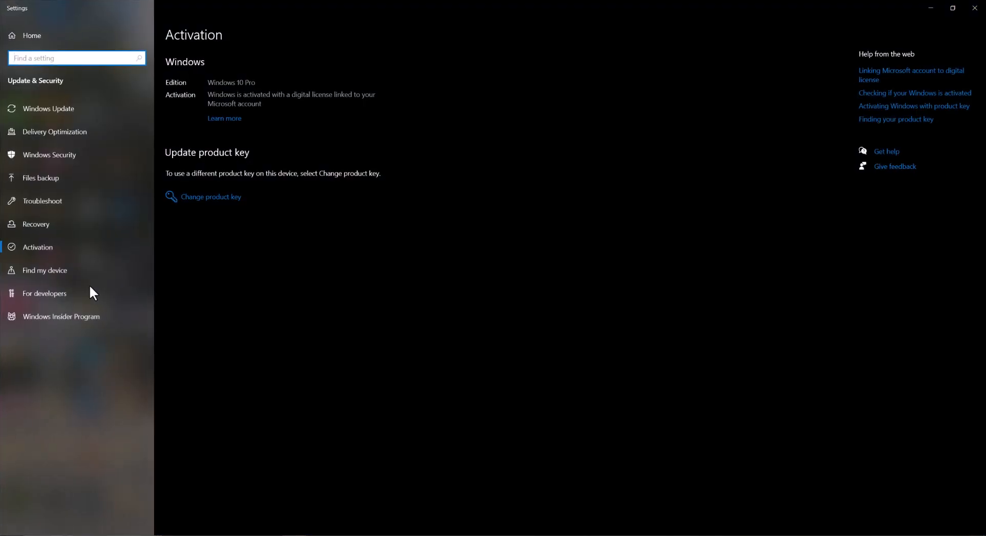
pyautogui.moveTo(303, 230)
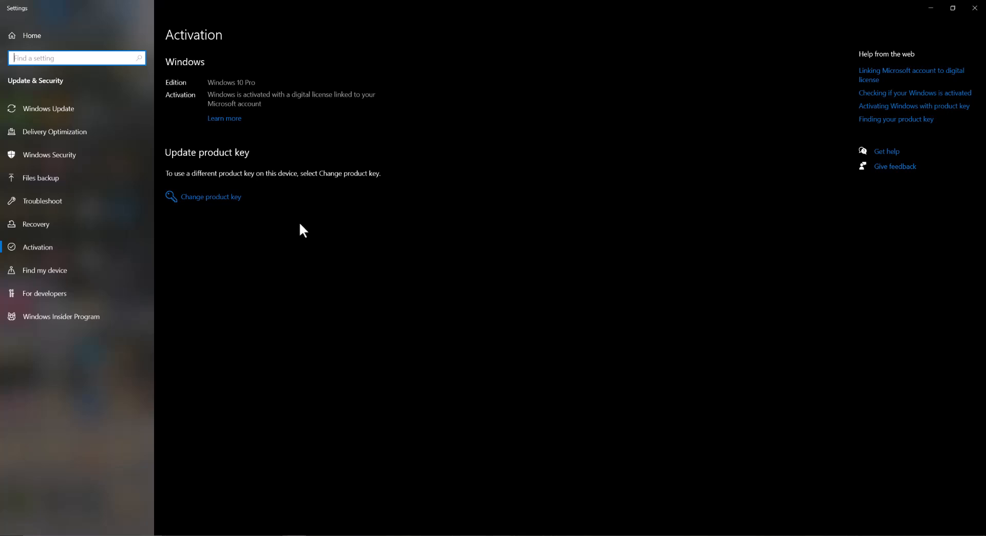
pyautogui.moveTo(254, 115)
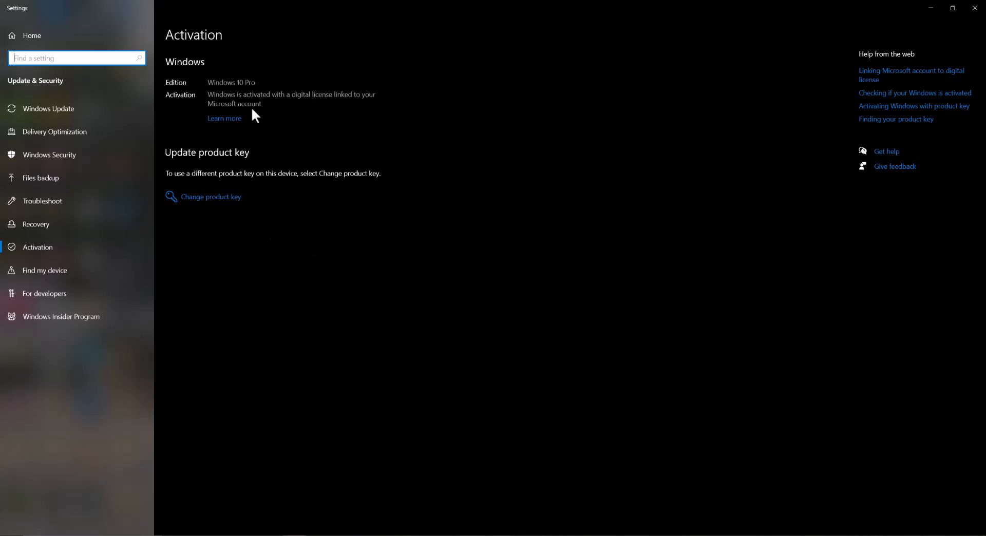
pyautogui.moveTo(249, 98)
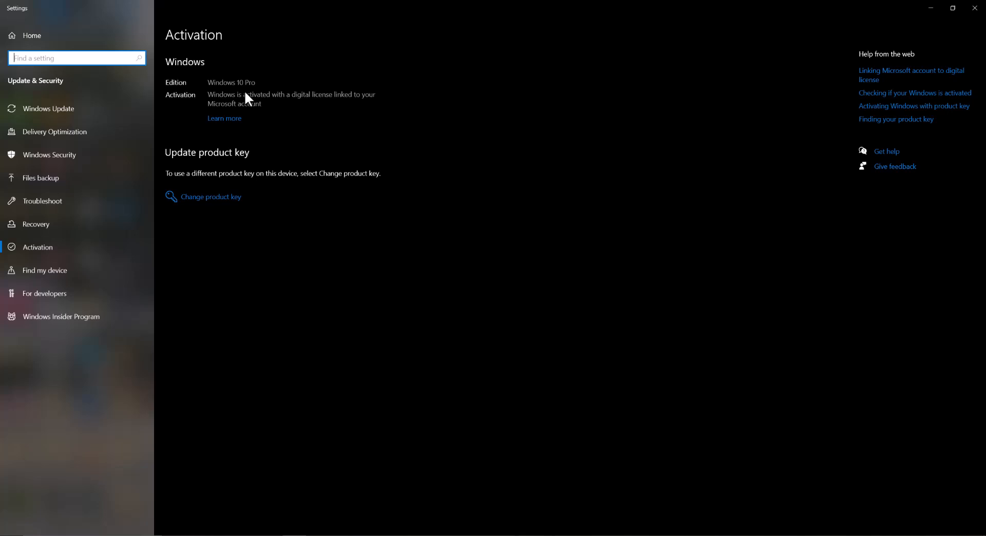
pyautogui.moveTo(211, 242)
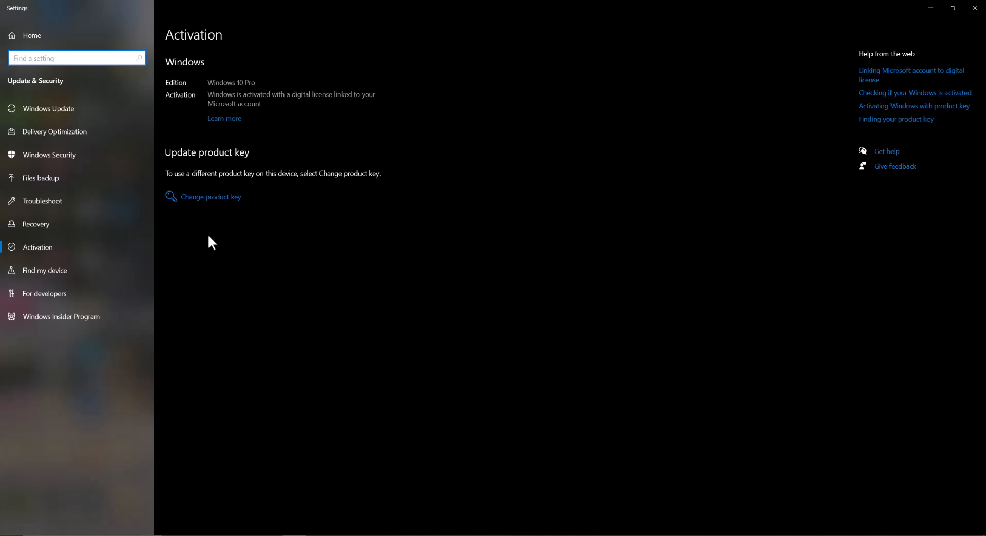
pyautogui.moveTo(237, 101)
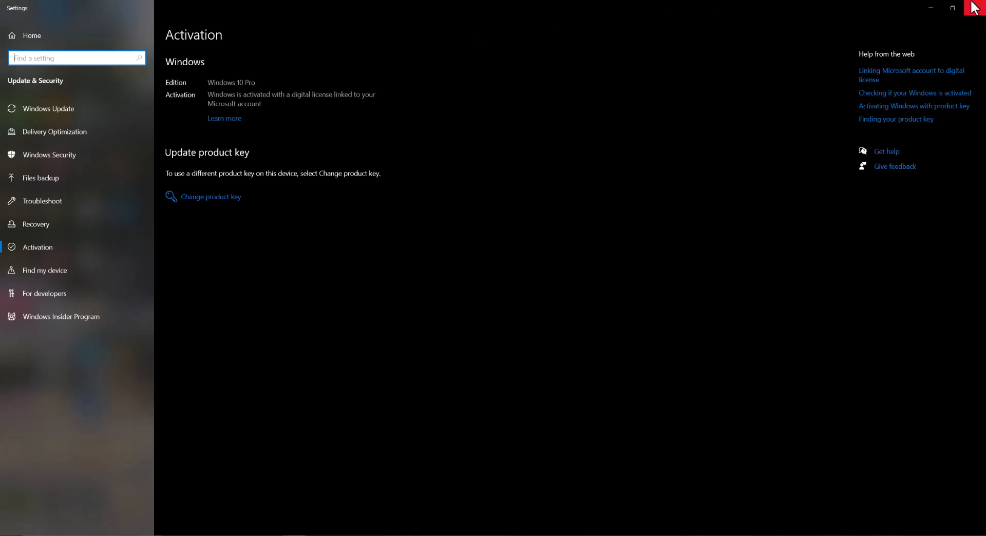
# Step: Close Settings after confirming activation, then launch Command Prompt as administrator
pyautogui.click(973, 7)
pyautogui.write('cmd')
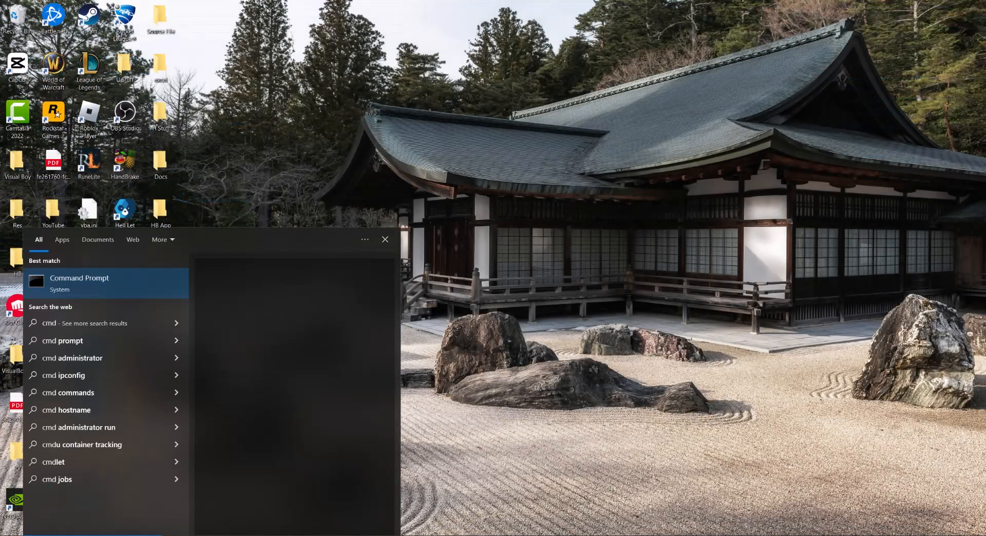
pyautogui.click(384, 240)
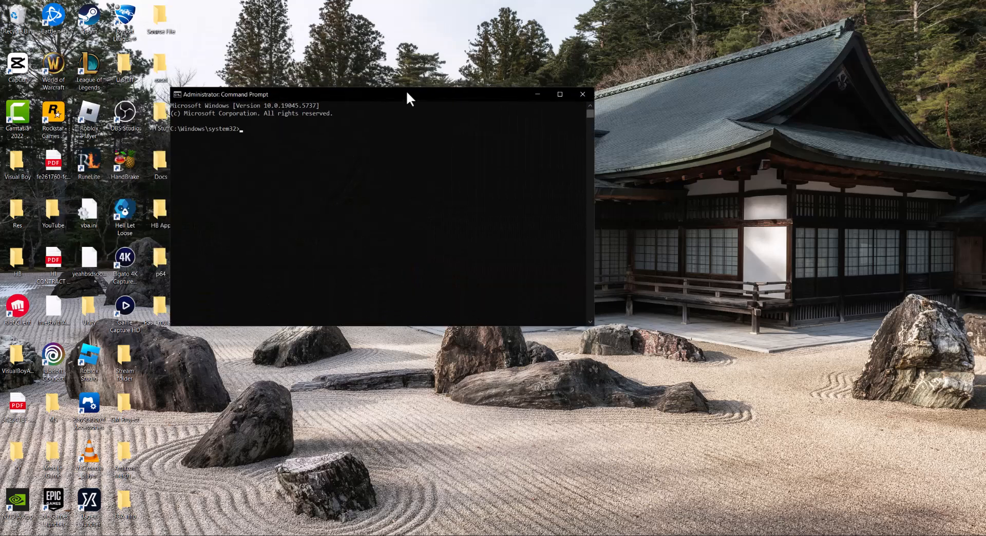
# Step: Enter 'slmgr /upk' at the prompt, then change the option to 'ipl'
pyautogui.write('sl')
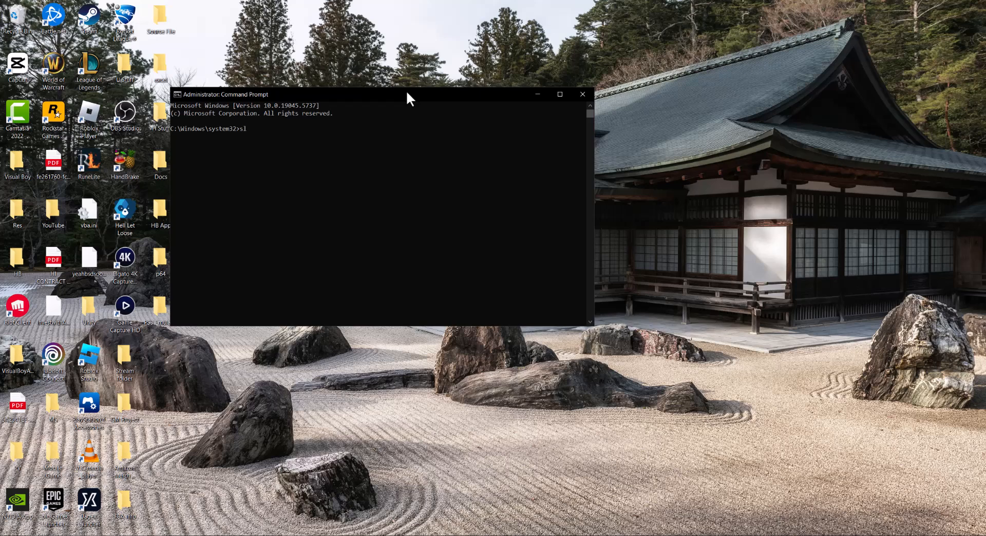
pyautogui.write('mgr /upk')
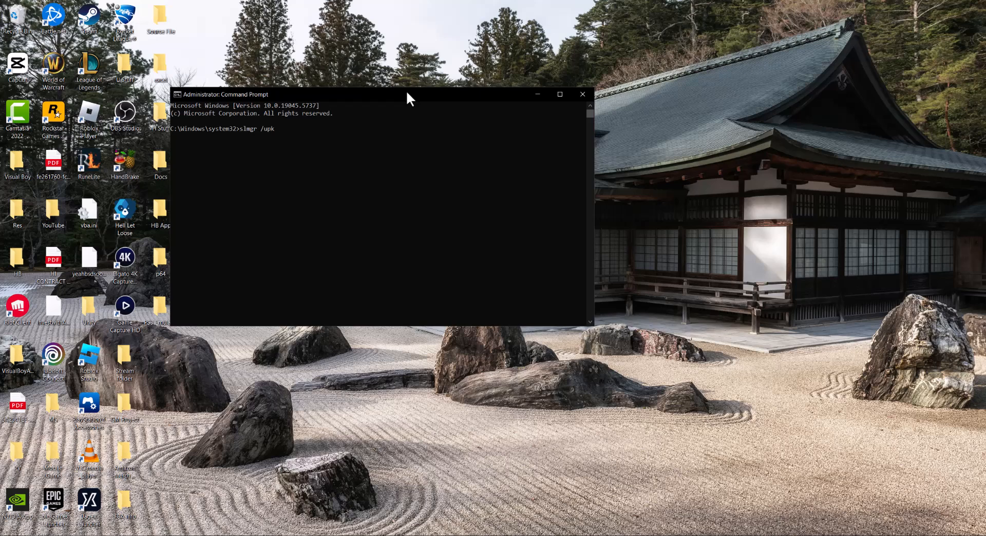
pyautogui.press('Backspace')
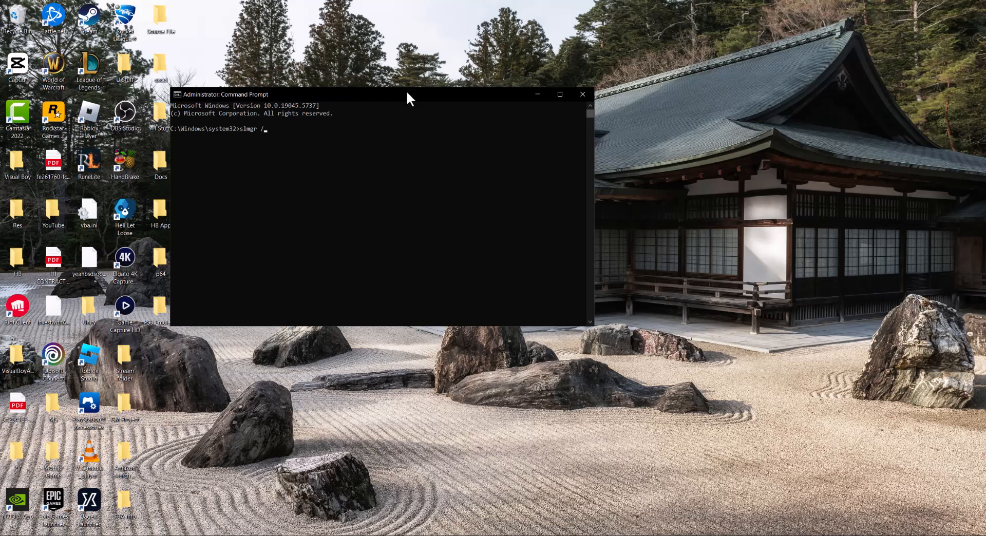
pyautogui.write('ipl')
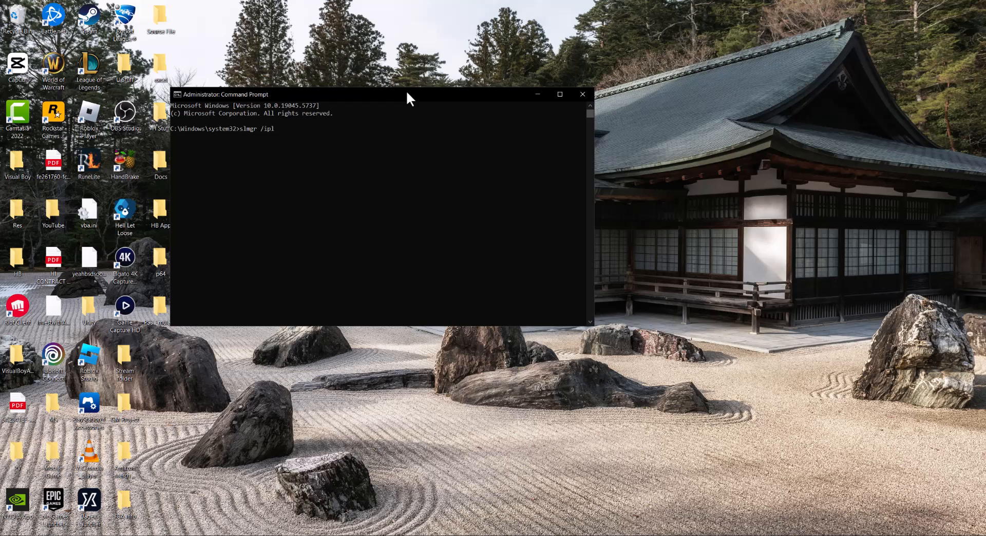